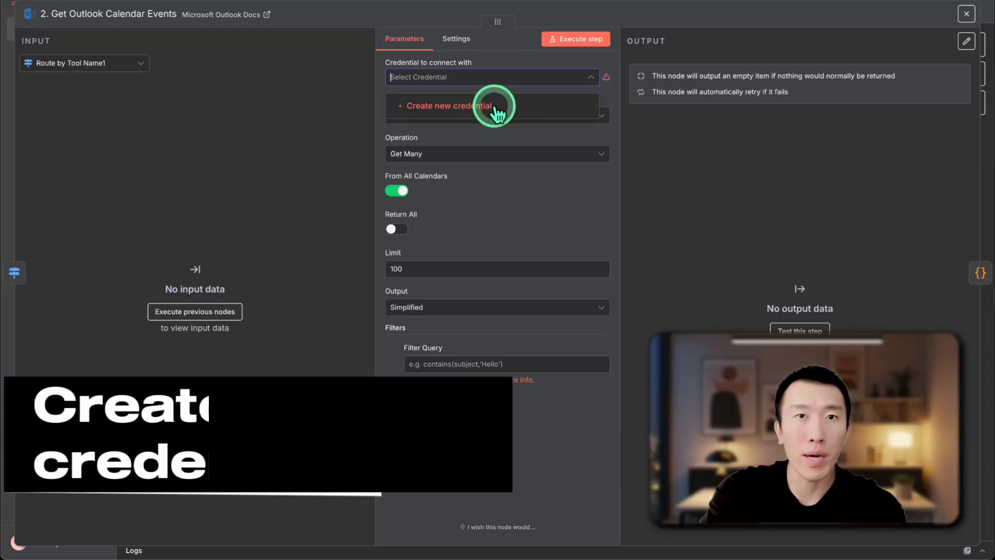
Choose Create new credential for the Outlook calendar events node.
{"action": "left_click", "coordinate": [449, 105]}
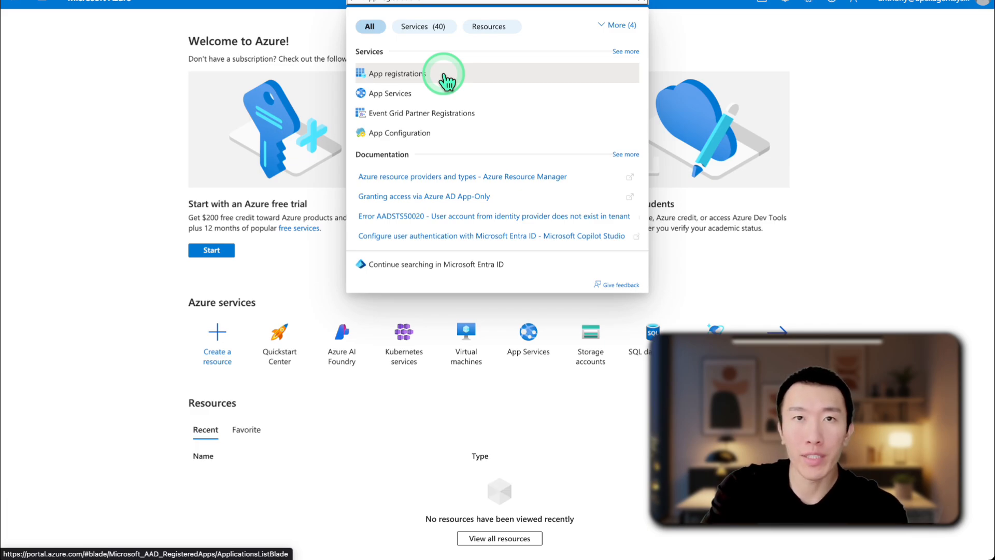
Open App registrations, attempt New registration, and follow the 'signing up for Azure' link.
{"action": "left_click", "coordinate": [398, 73]}
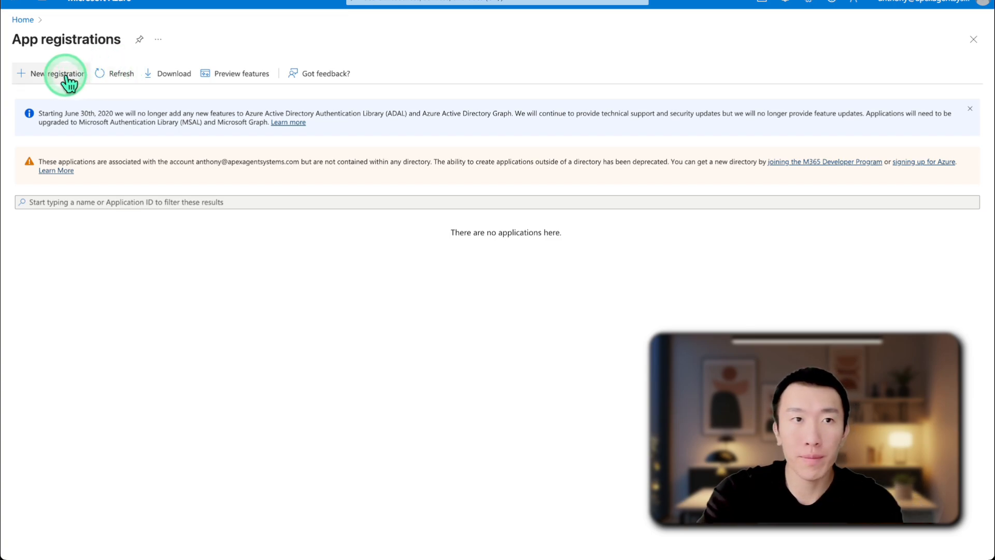
{"action": "left_click", "coordinate": [57, 73]}
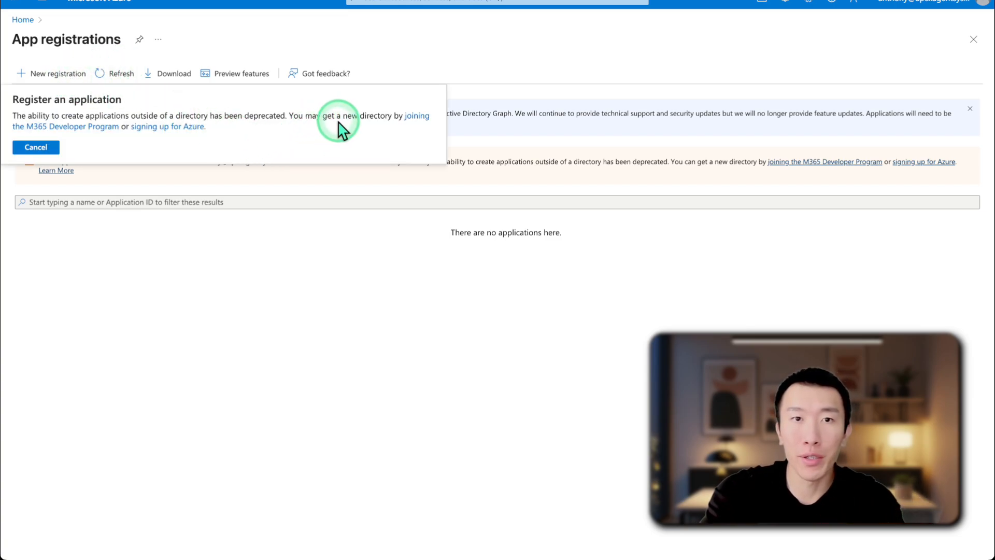
{"action": "mouse_move", "coordinate": [184, 126]}
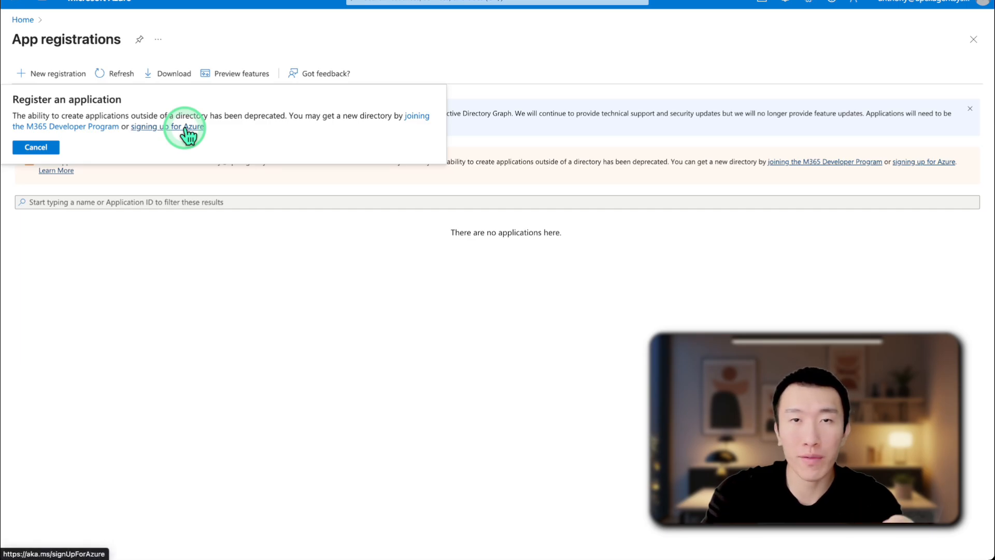
{"action": "left_click", "coordinate": [168, 127]}
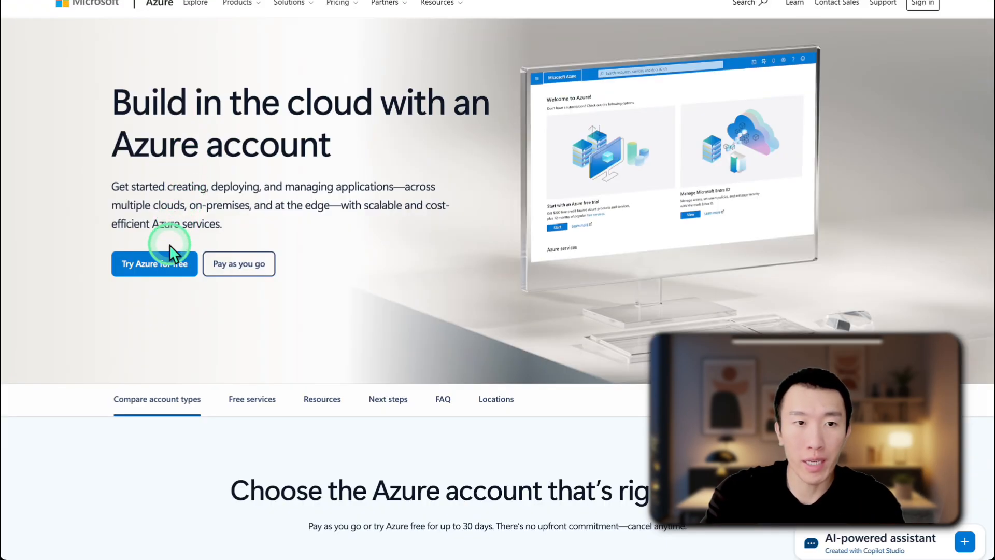
Sign up for a free personal-use Azure account, entering profile name 'Ton' and details.
{"action": "left_click", "coordinate": [154, 263]}
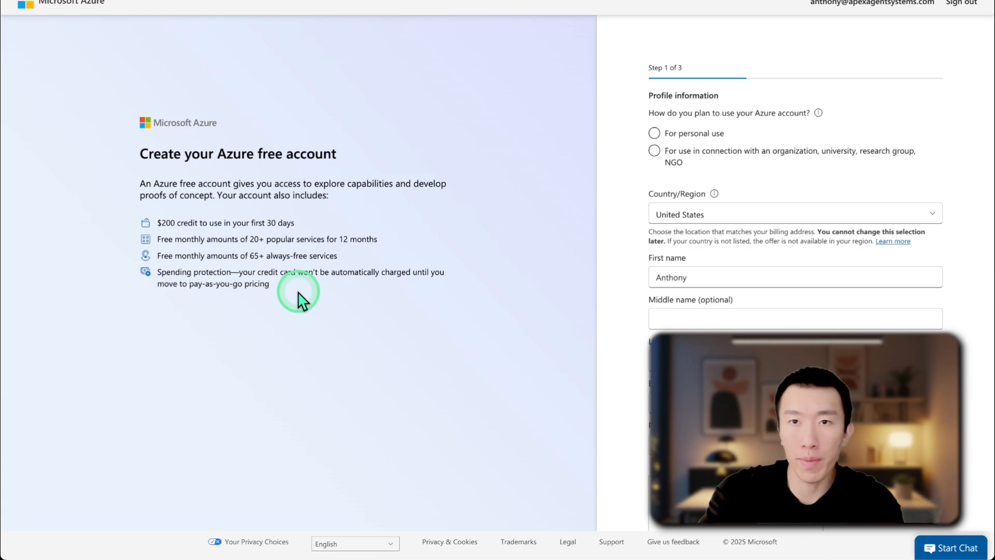
{"action": "mouse_move", "coordinate": [682, 118]}
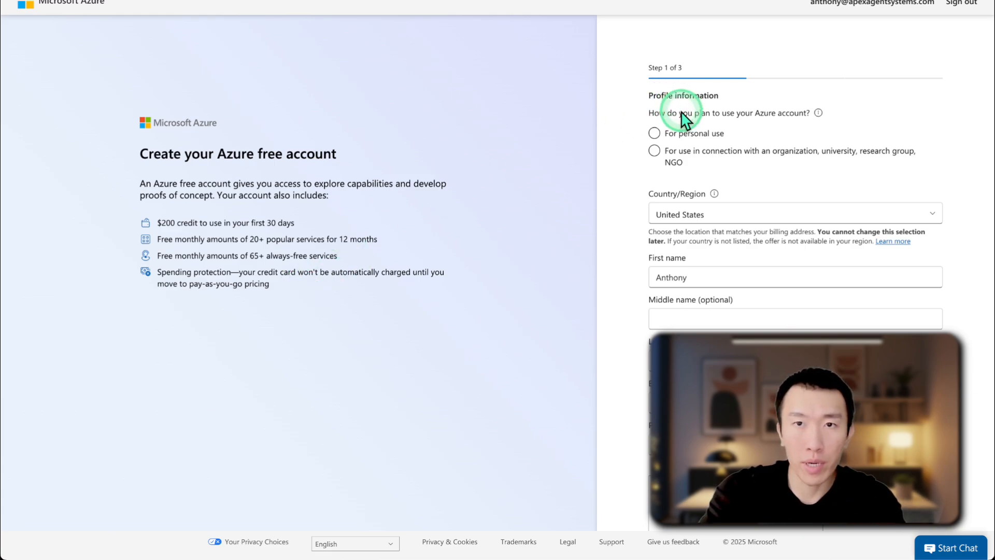
{"action": "mouse_move", "coordinate": [717, 136]}
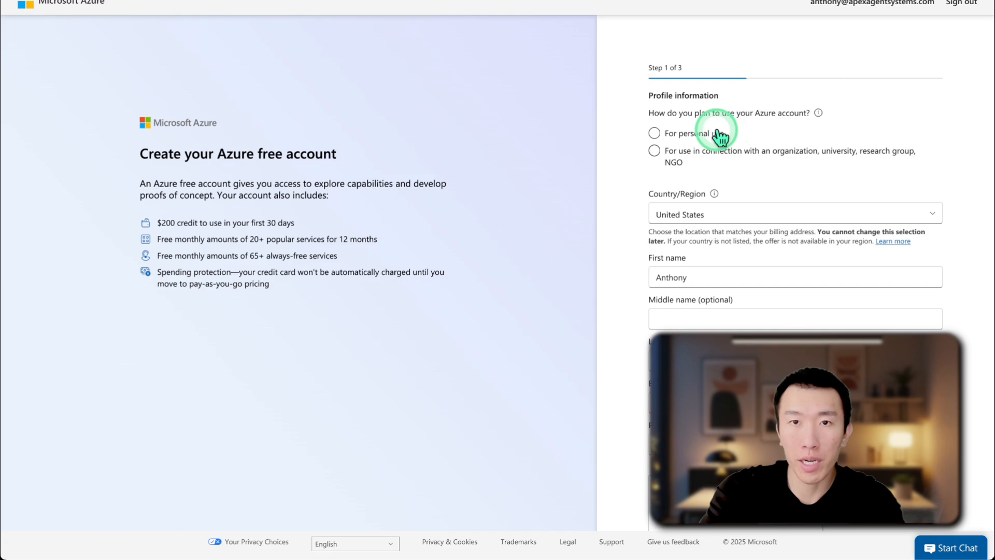
{"action": "left_click", "coordinate": [654, 133]}
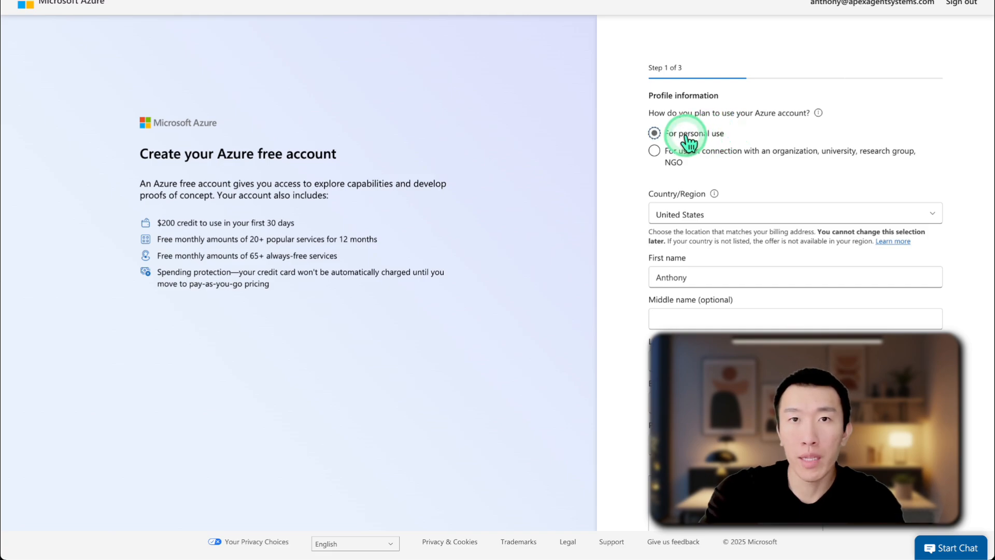
{"action": "type", "text": "Ton"}
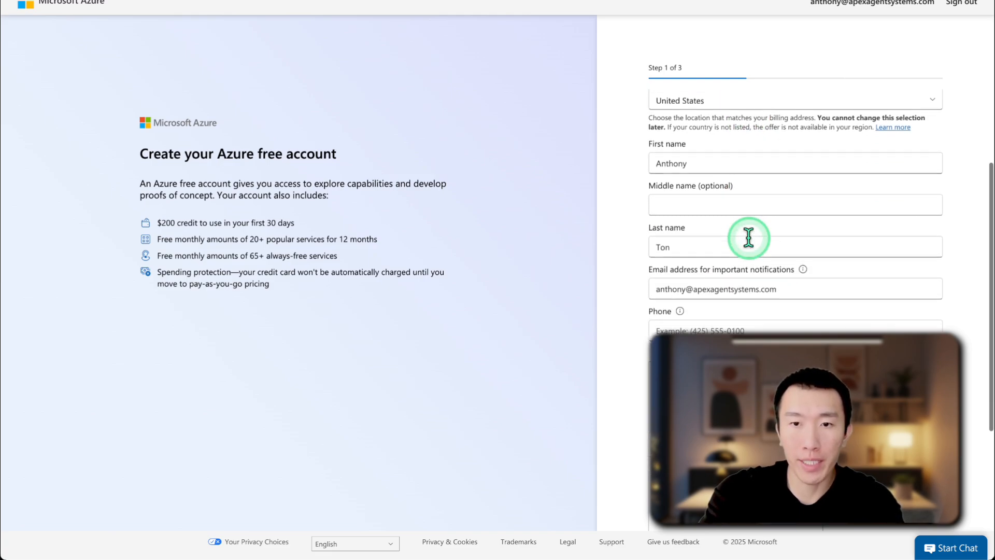
{"action": "scroll", "scroll_direction": "down", "scroll_amount": 3}
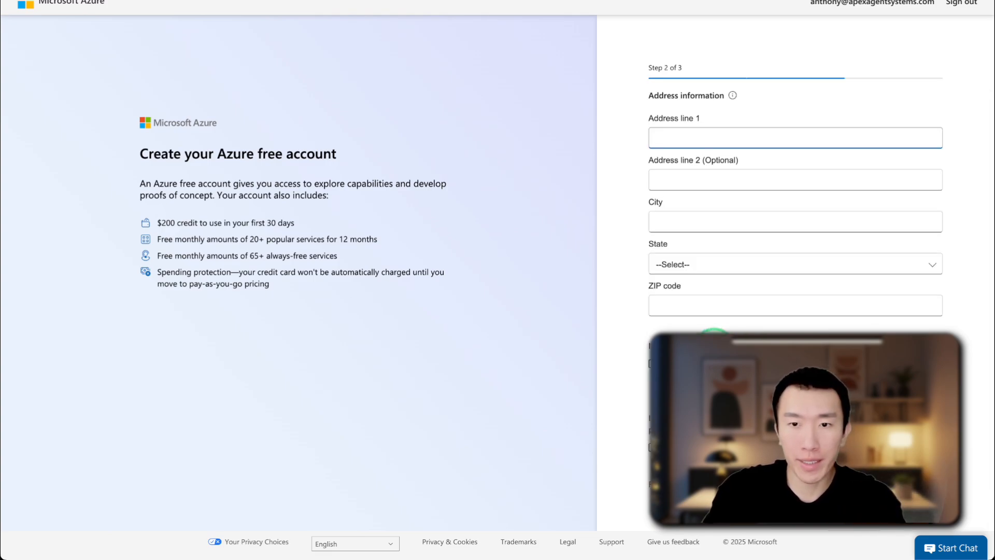
{"action": "scroll", "scroll_direction": "down", "scroll_amount": 3}
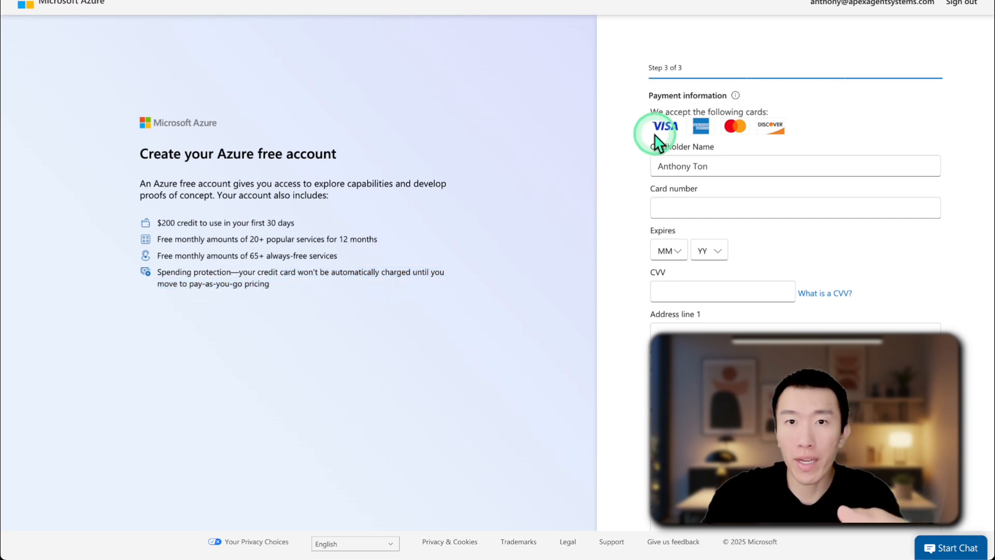
{"action": "scroll", "scroll_direction": "down", "scroll_amount": 3}
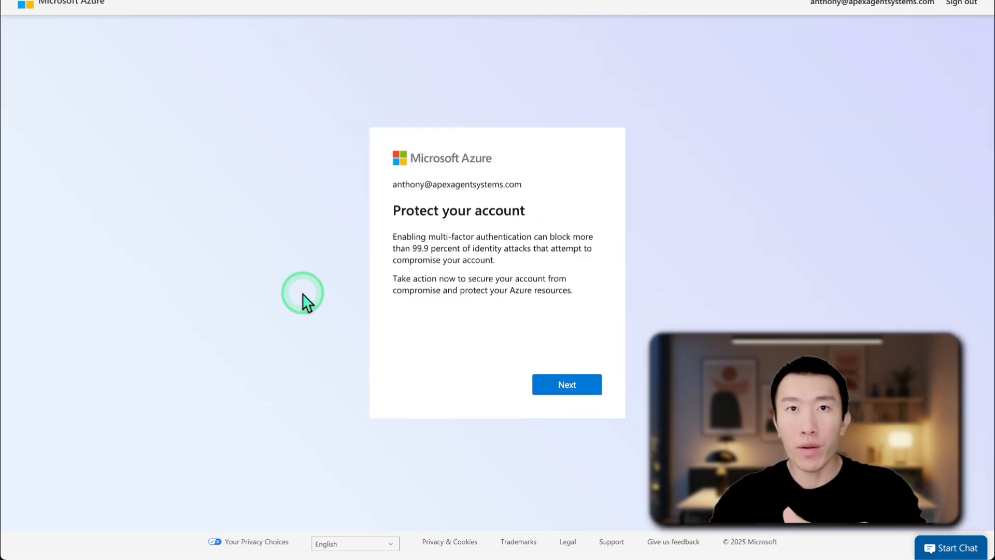
Continue past the Protect your account screen back to App registrations.
{"action": "left_click", "coordinate": [566, 384]}
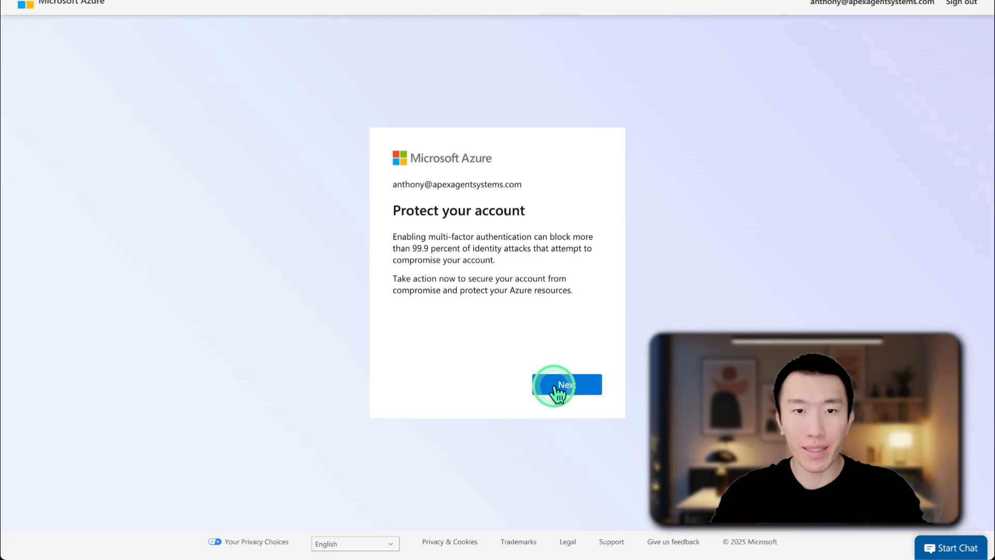
{"action": "left_click", "coordinate": [566, 385]}
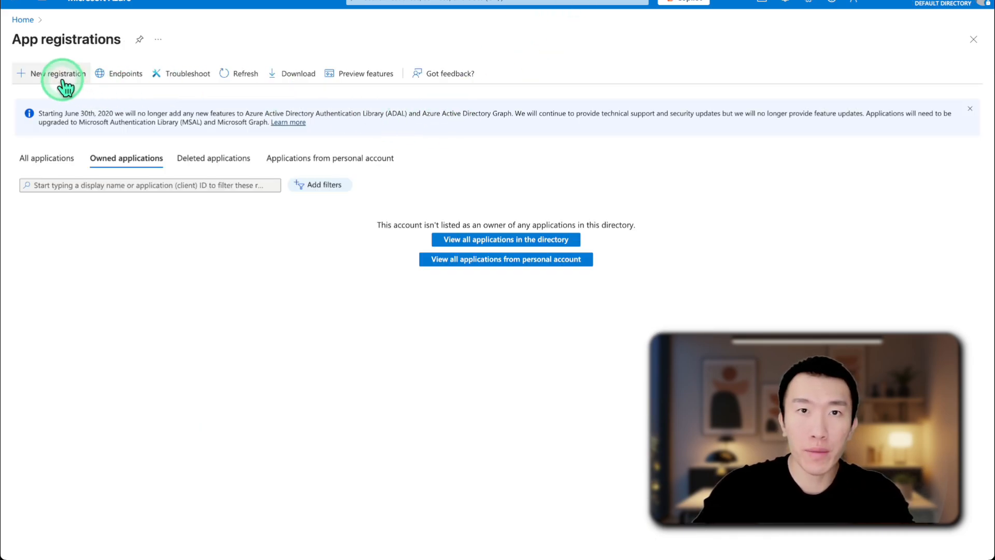
Name the new app registration 'n8n' for organizational and personal Microsoft accounts.
{"action": "left_click", "coordinate": [58, 73]}
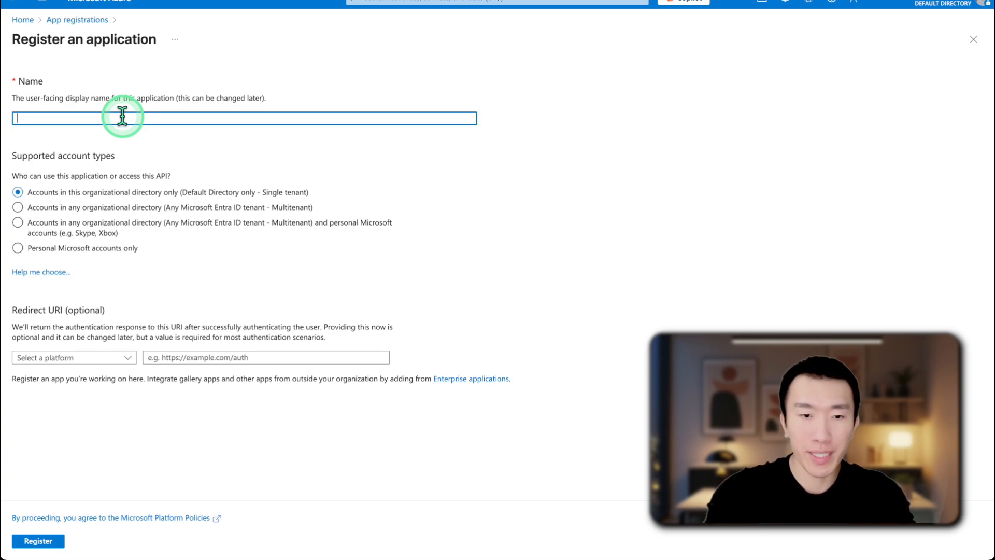
{"action": "type", "text": "n8n"}
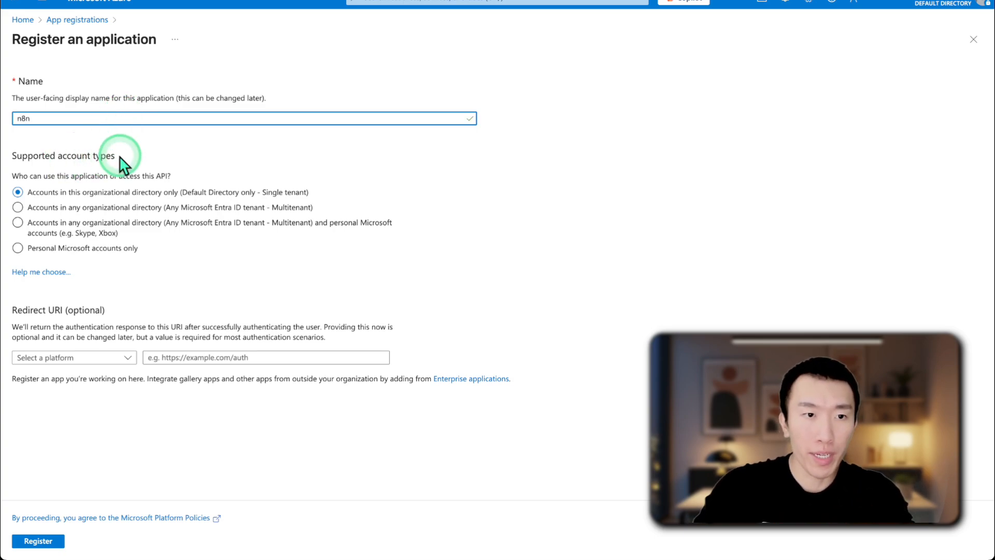
{"action": "left_click", "coordinate": [18, 222]}
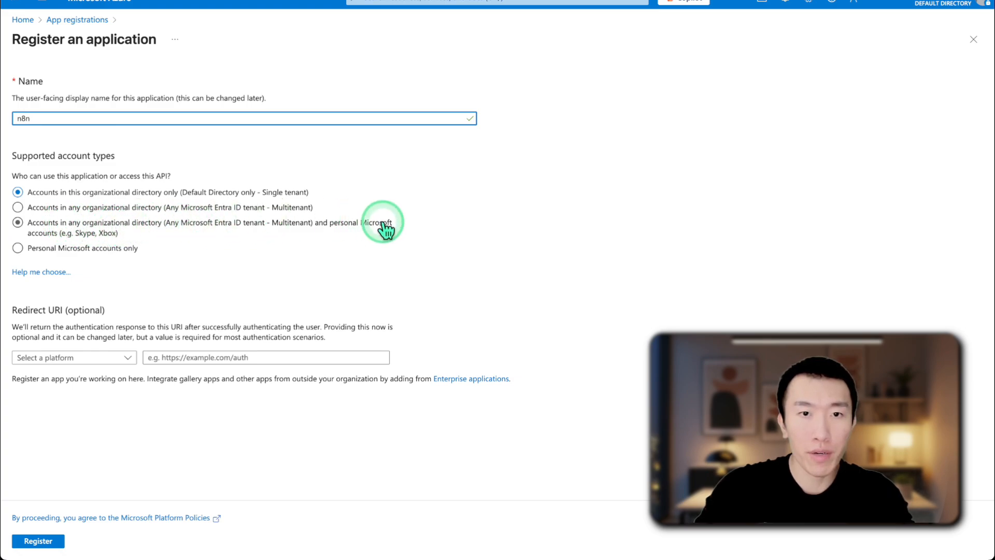
{"action": "left_click", "coordinate": [18, 223]}
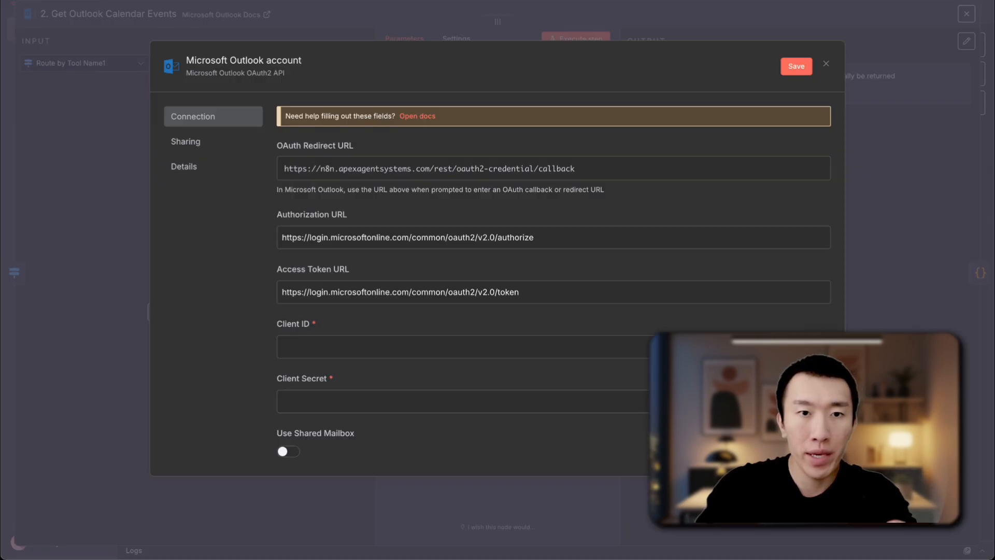
Copy the OAuth Redirect URL from n8n's Outlook credential dialog.
{"action": "double_click", "coordinate": [335, 146]}
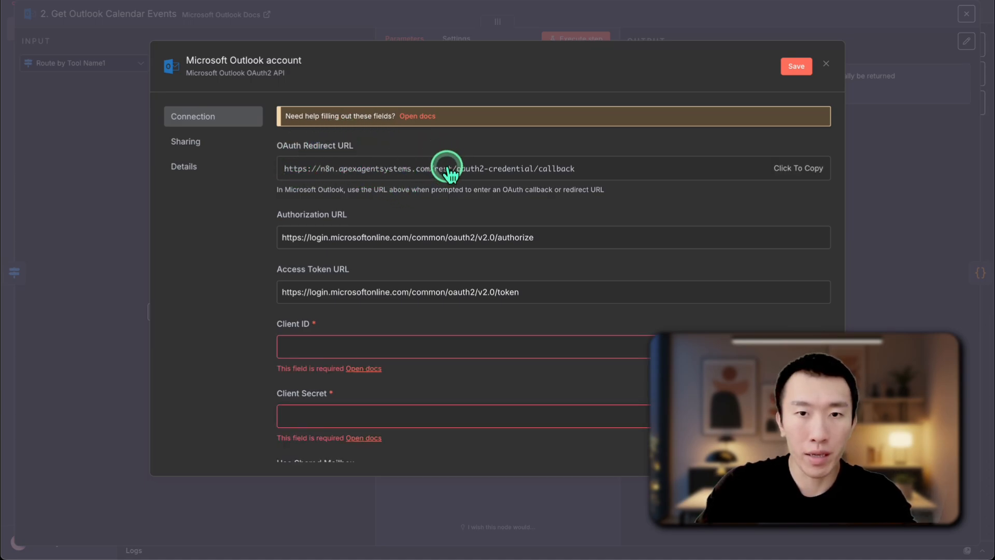
{"action": "left_click", "coordinate": [429, 168]}
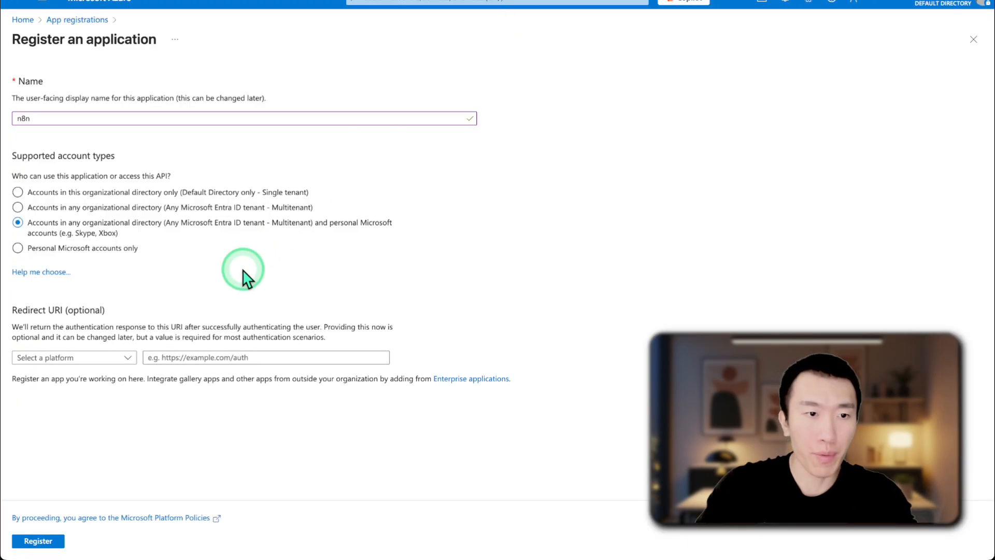
Register the n8n app with the pasted callback URL as a Web redirect URI.
{"action": "left_click", "coordinate": [266, 356]}
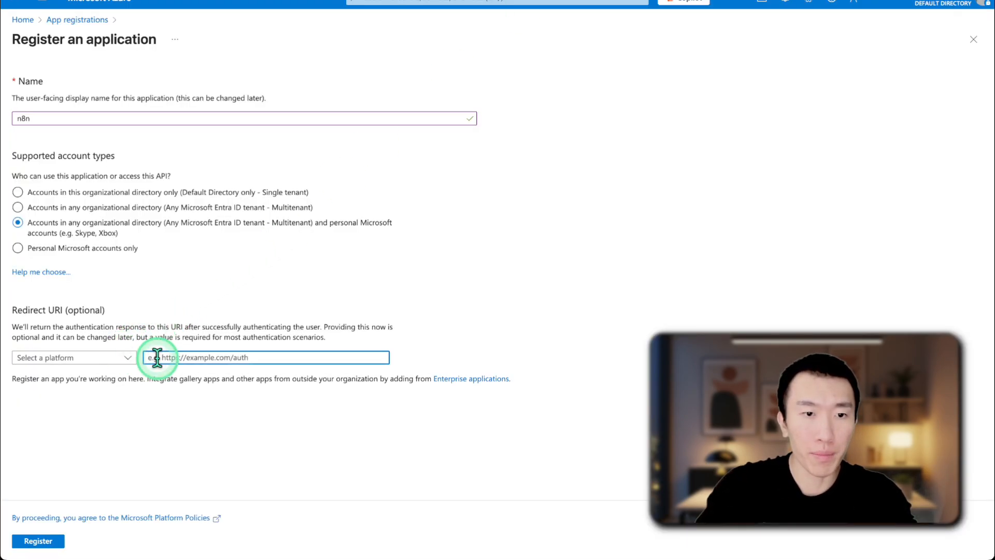
{"action": "left_click", "coordinate": [128, 357]}
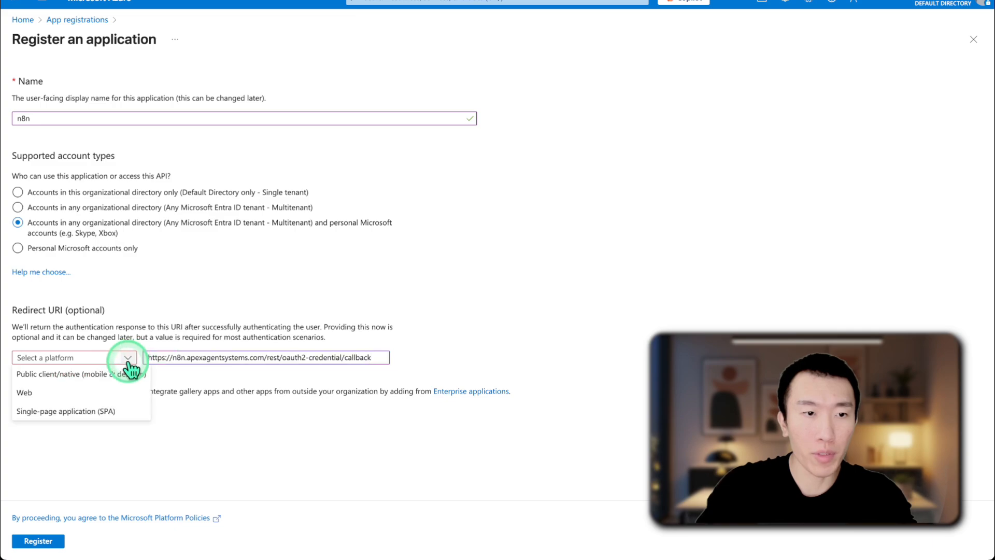
{"action": "left_click", "coordinate": [24, 392]}
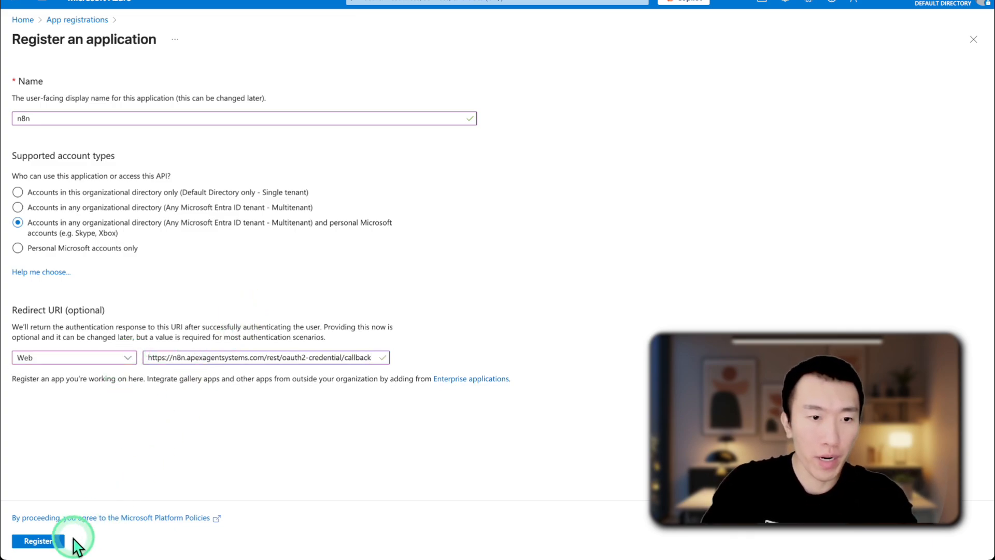
{"action": "left_click", "coordinate": [38, 541]}
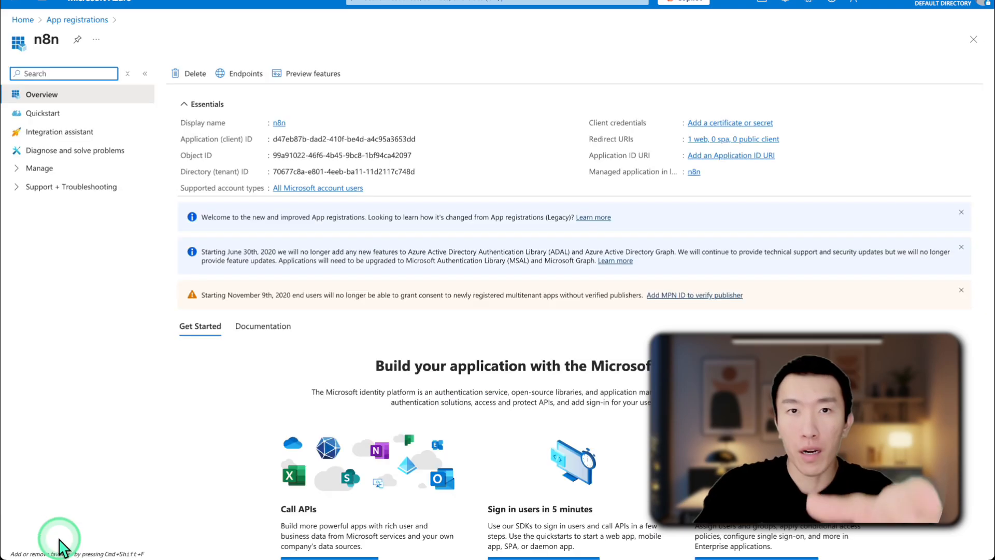
{"action": "mouse_move", "coordinate": [222, 149]}
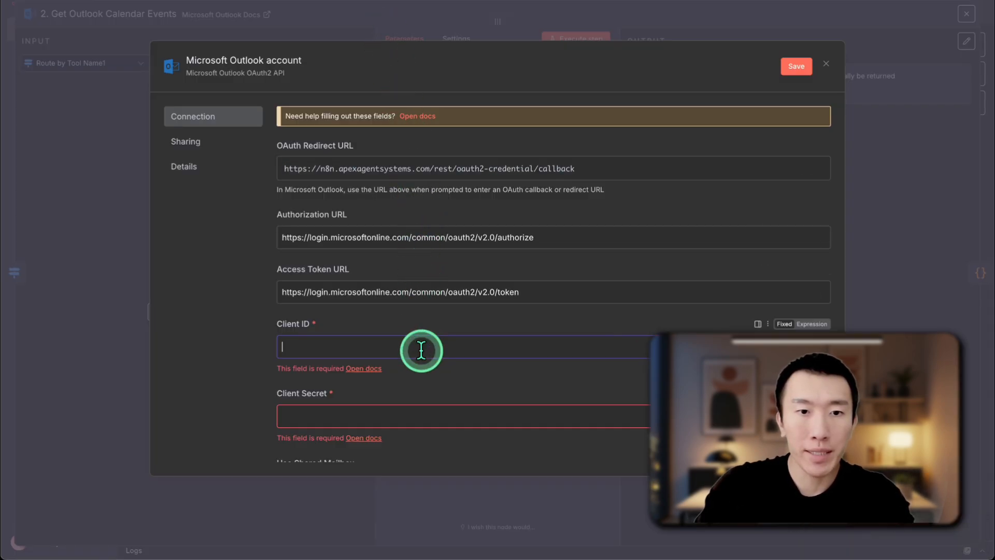
Enter client ID d47eb87b-dad2-410f-be4d-a4c95a3653dd in n8n's Client ID field.
{"action": "type", "text": "d47eb87b-dad2-410f-be4d-a4c95a3653dd"}
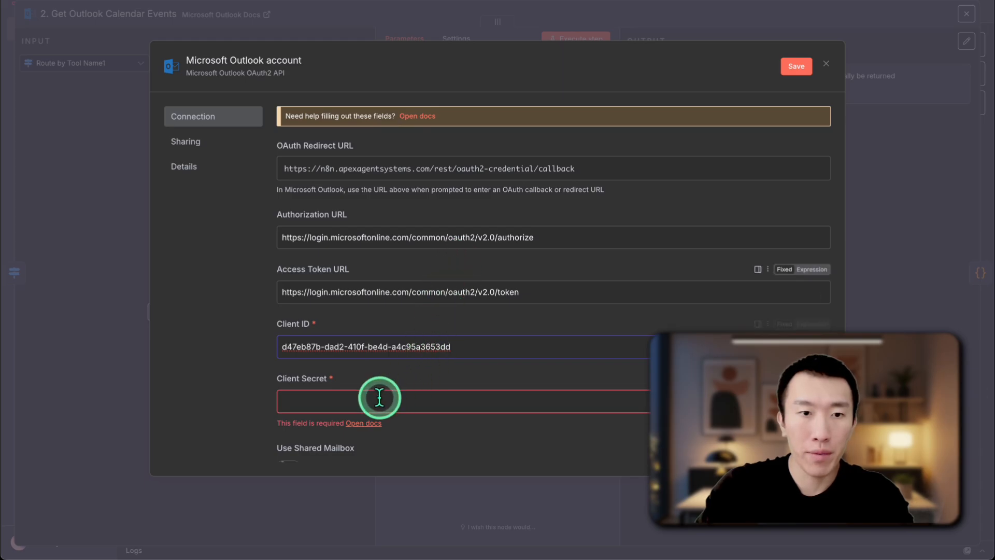
{"action": "double_click", "coordinate": [313, 378]}
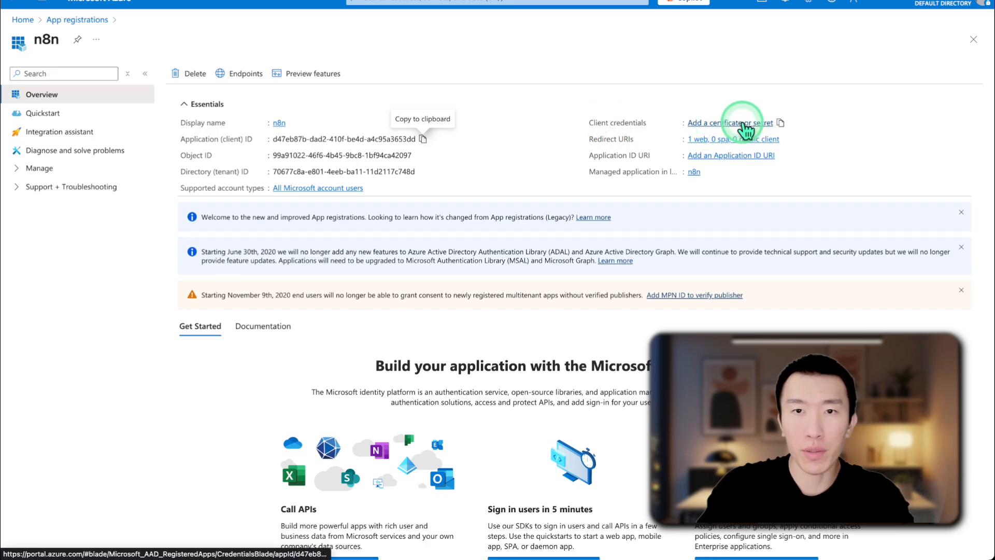
Create client secret 'n8n' expiring in 730 days and copy its value.
{"action": "left_click", "coordinate": [729, 122]}
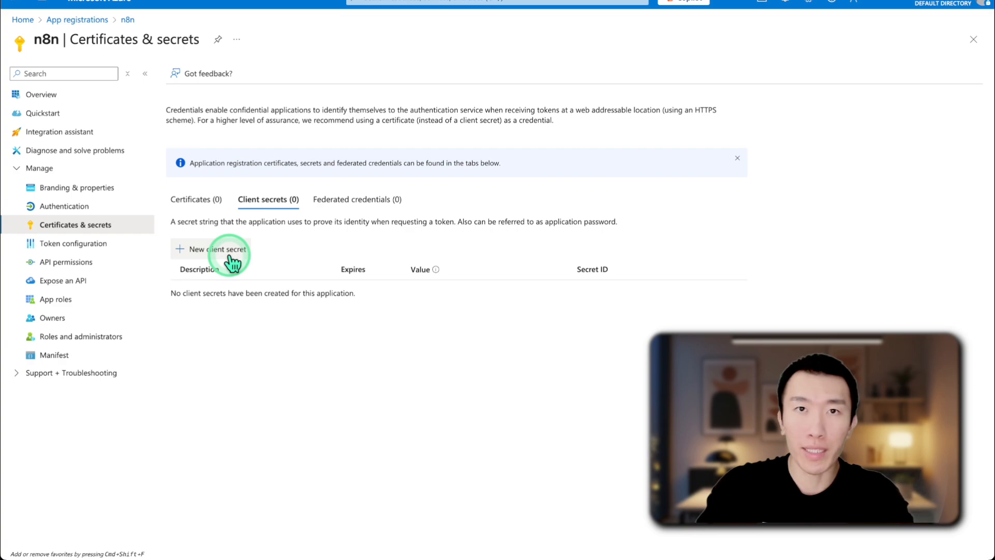
{"action": "left_click", "coordinate": [217, 249]}
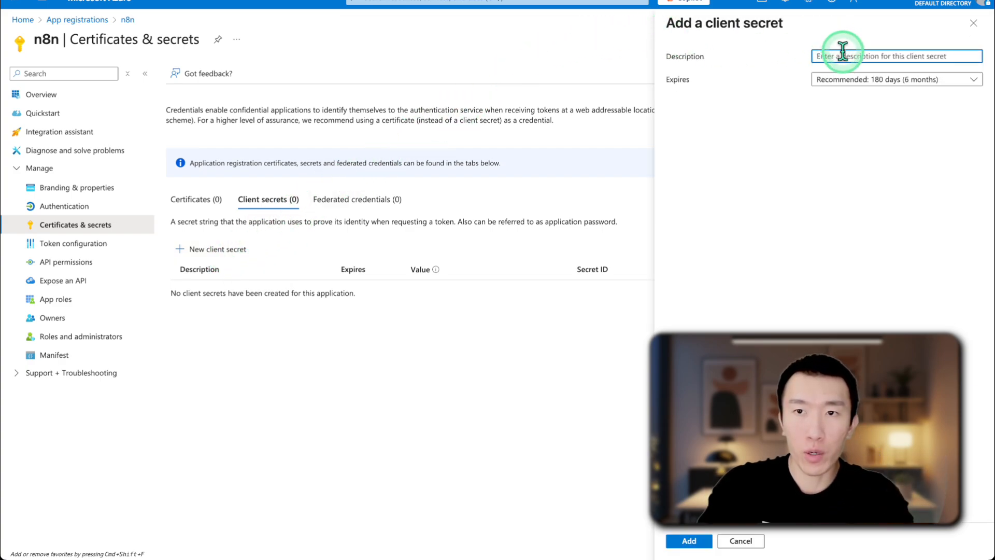
{"action": "type", "text": "n8n"}
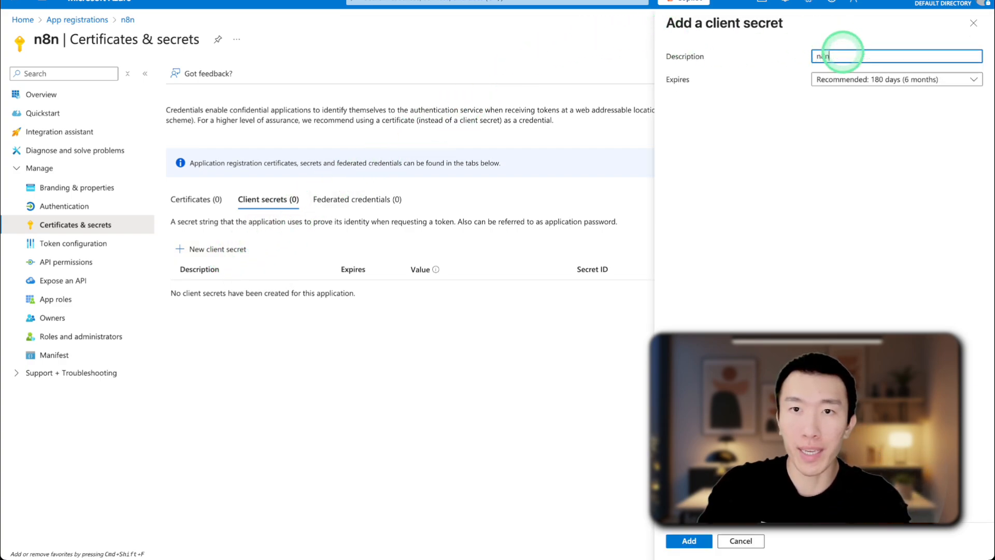
{"action": "left_click", "coordinate": [895, 80]}
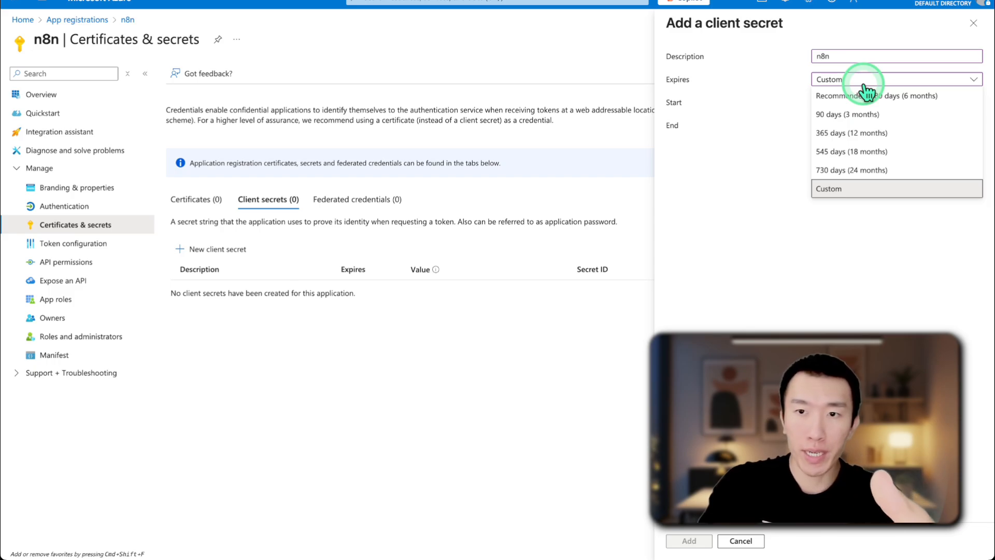
{"action": "left_click", "coordinate": [850, 170]}
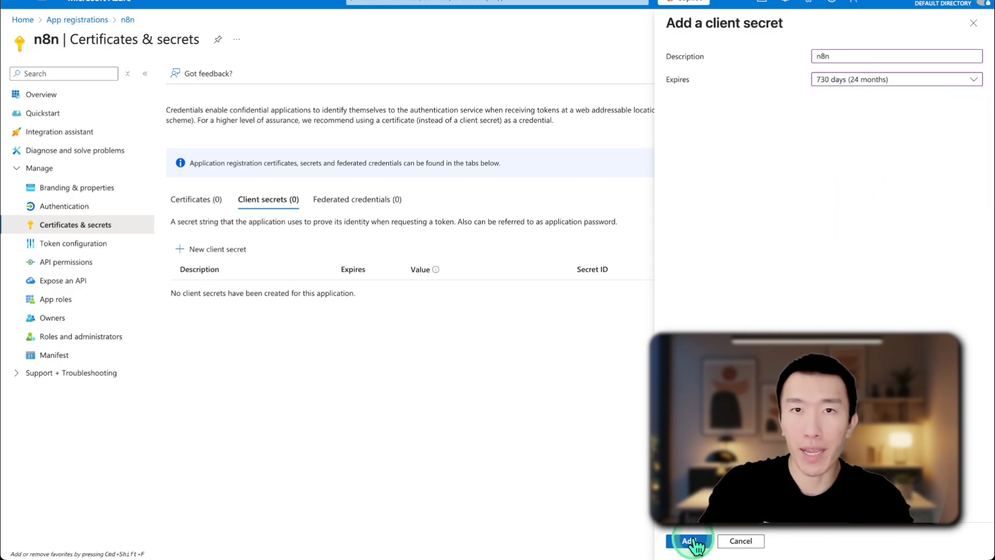
{"action": "left_click", "coordinate": [689, 540]}
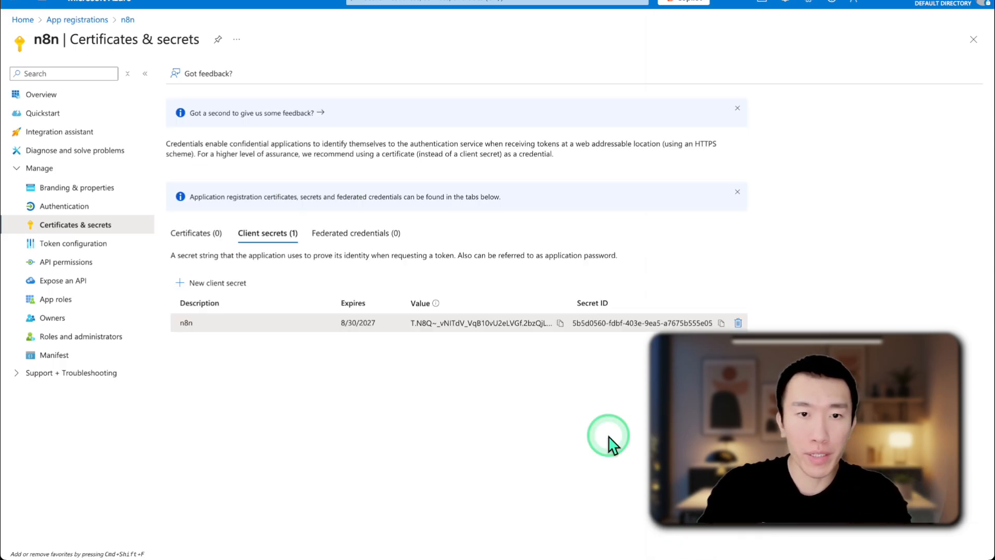
{"action": "left_click", "coordinate": [560, 323]}
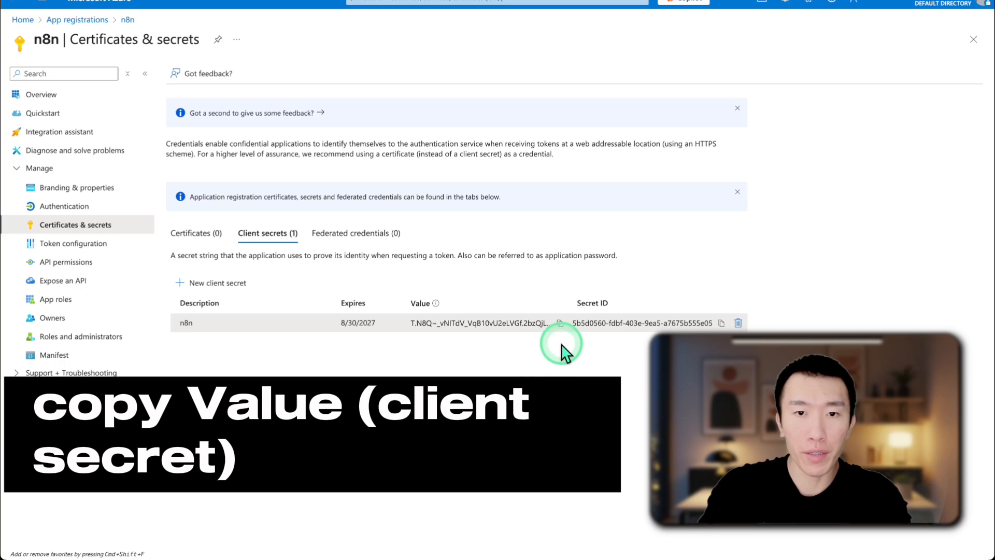
{"action": "left_click", "coordinate": [559, 323]}
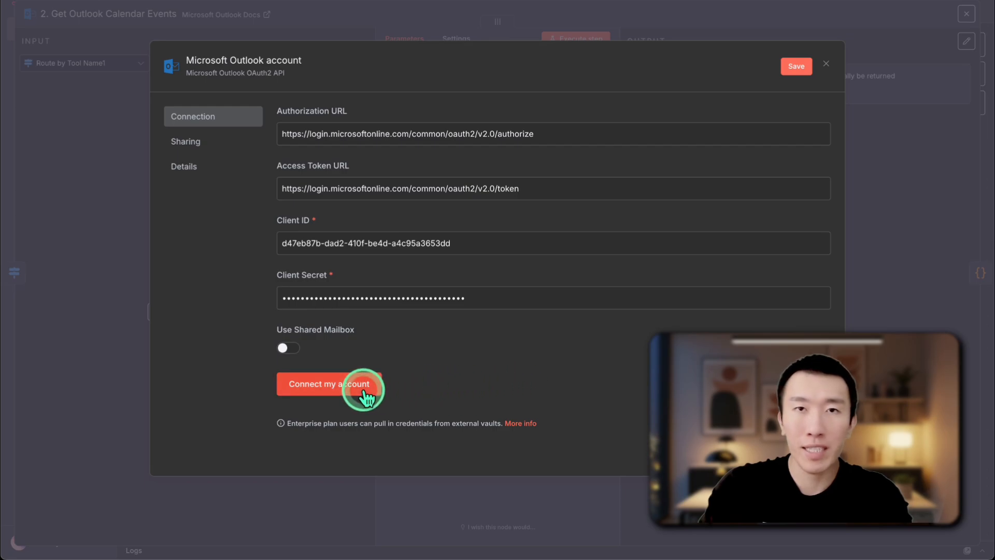
Connect the Microsoft account, sign in, and review the n8n app's permission list.
{"action": "left_click", "coordinate": [329, 383]}
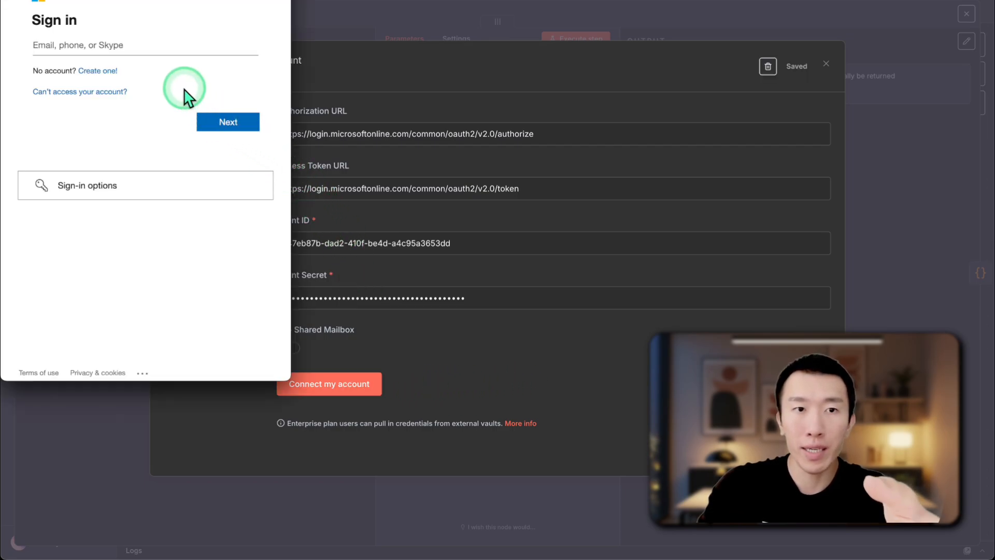
{"action": "left_click", "coordinate": [227, 122]}
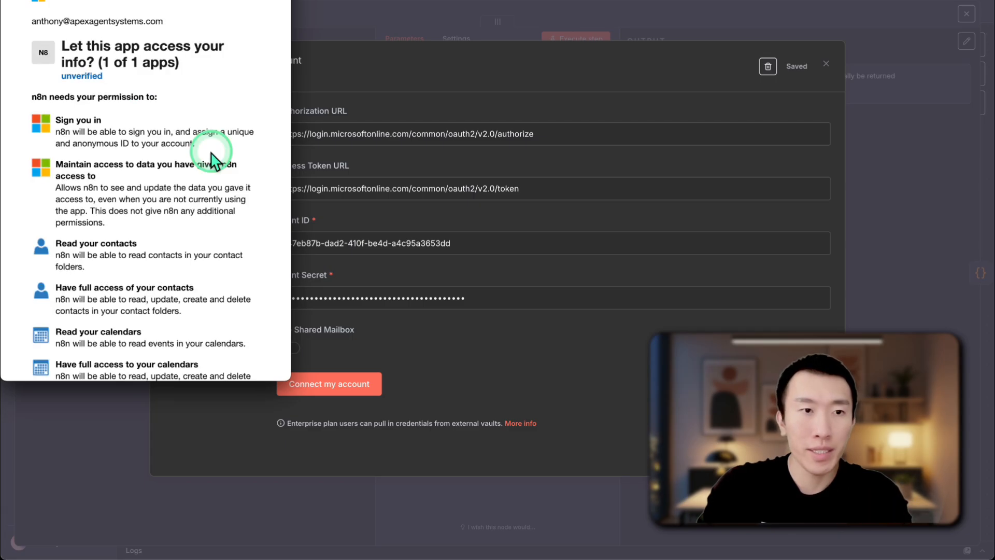
{"action": "scroll", "scroll_direction": "down", "scroll_amount": 3}
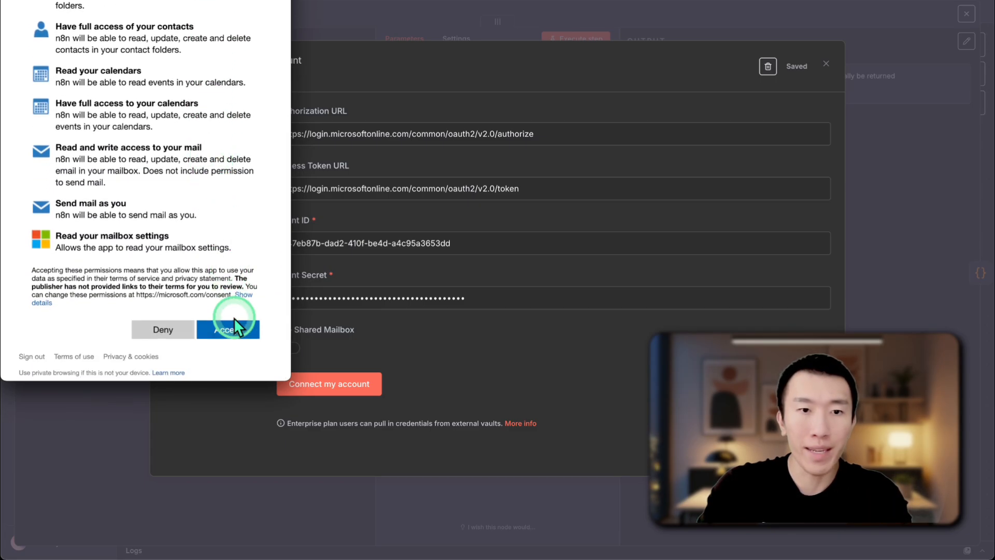